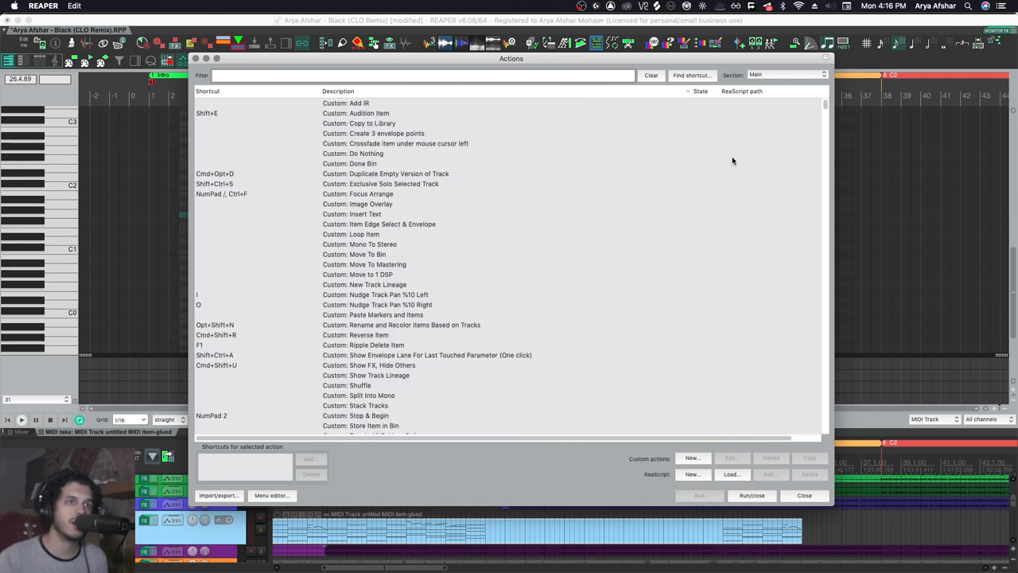
mouse_move(782, 83)
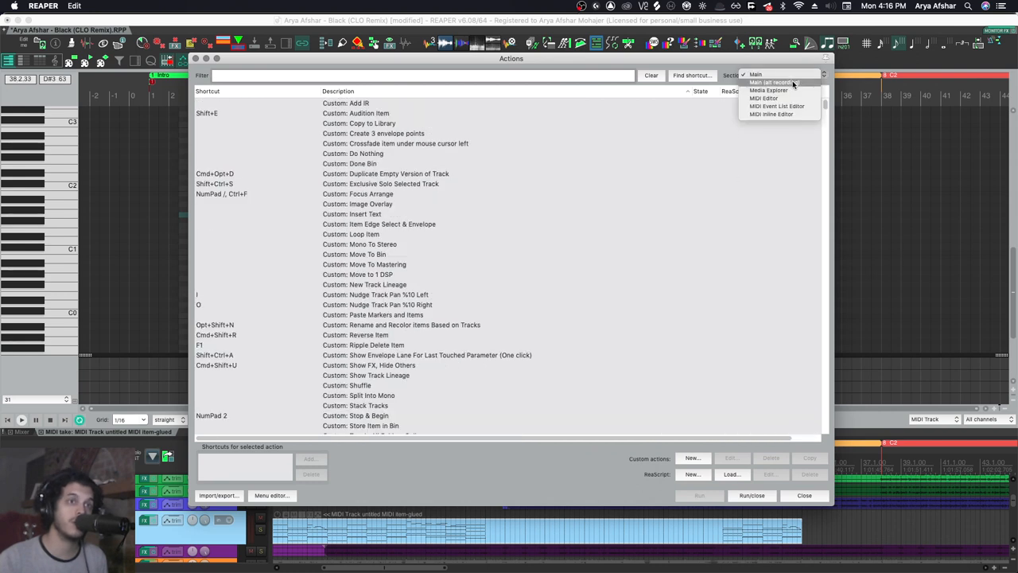
mouse_move(763, 99)
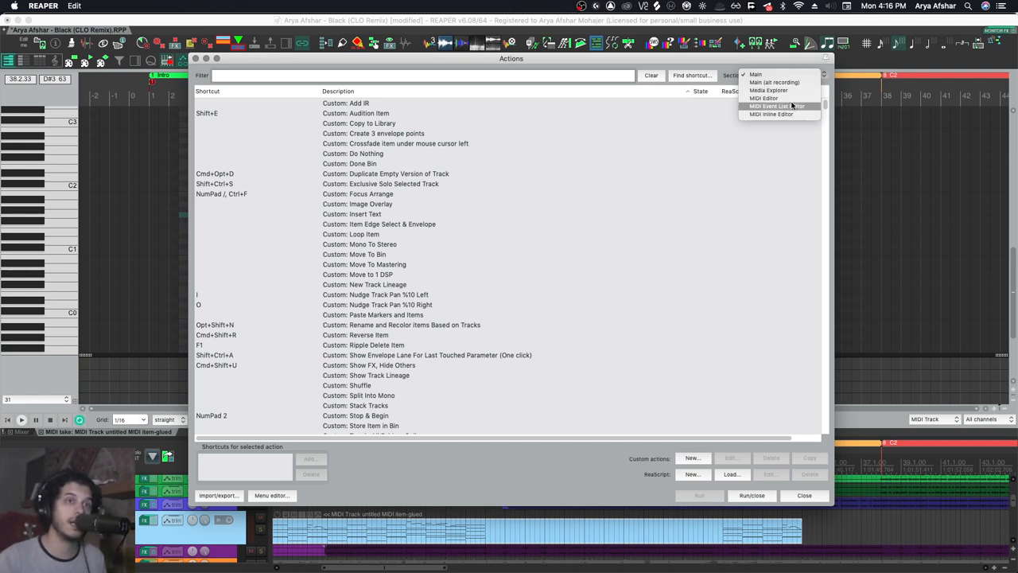
Browse the Actions list for the Main and MIDI Editor sections, ending on Main.
click(764, 98)
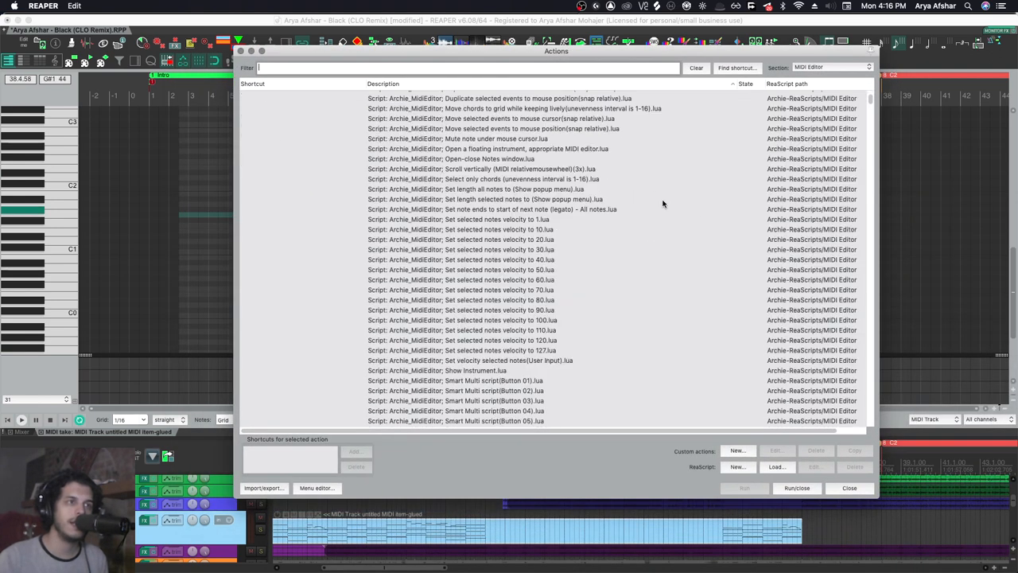
scroll(up, 3)
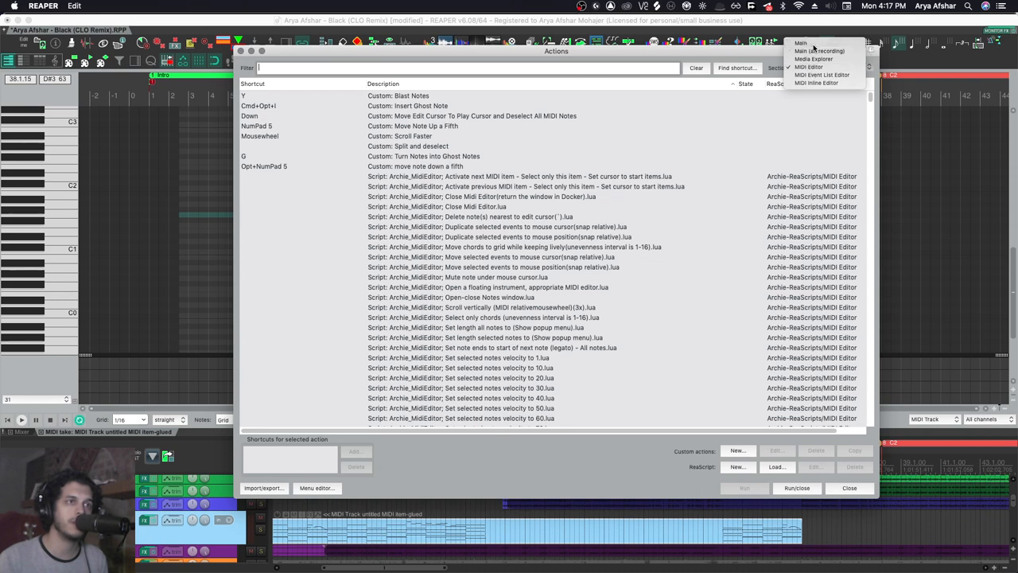
click(802, 43)
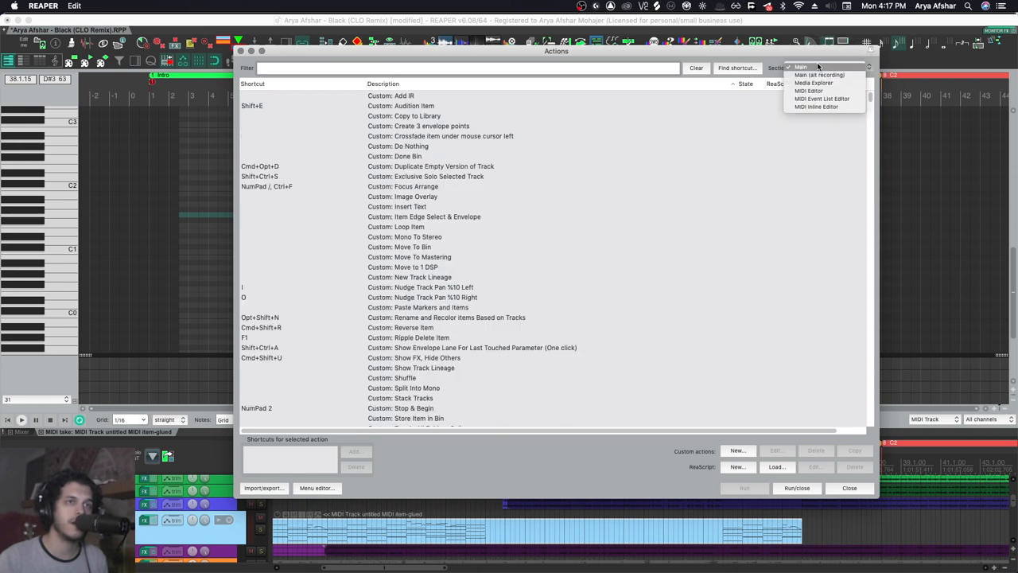
click(808, 91)
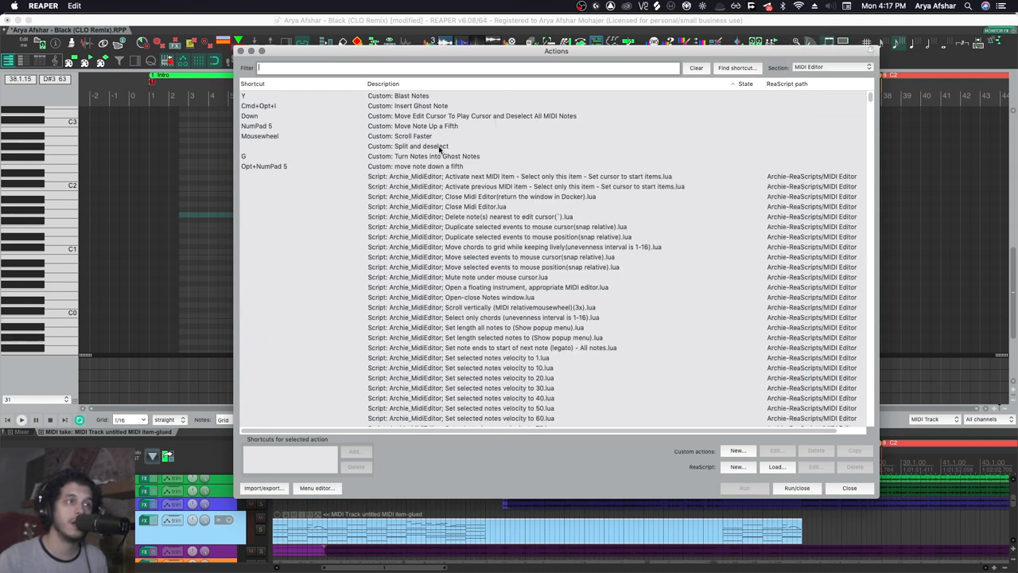
scroll(down, 3)
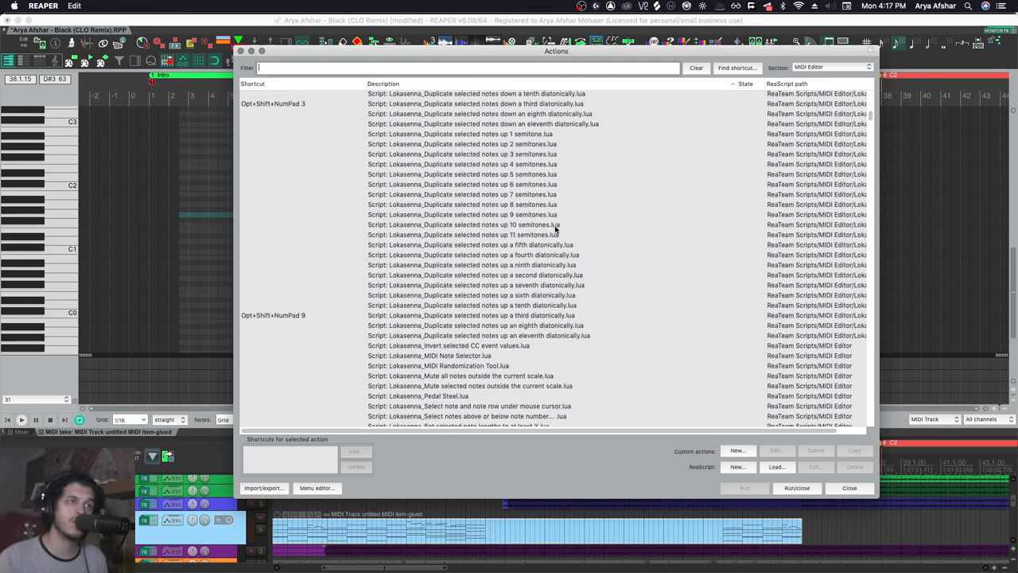
click(830, 67)
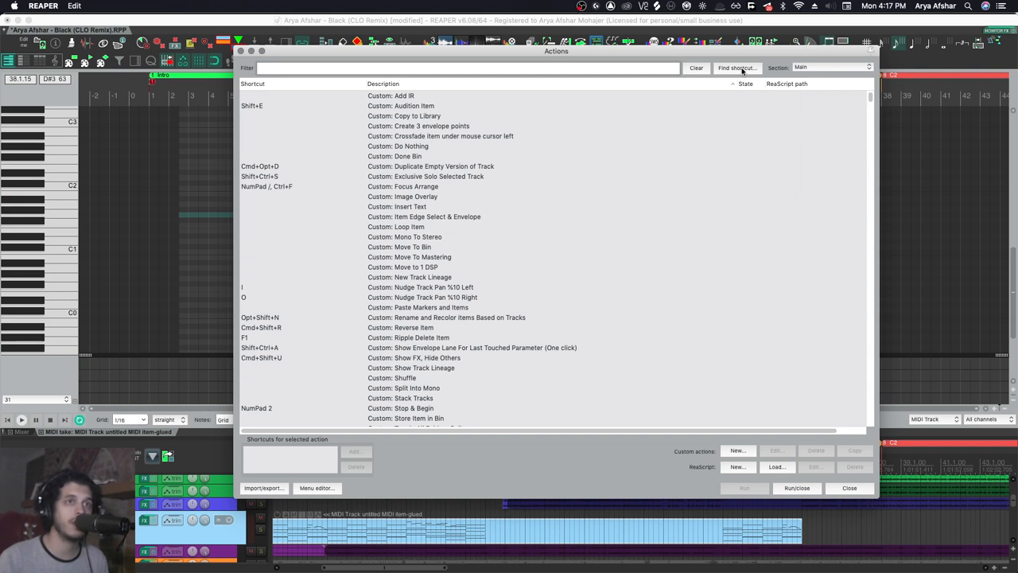
Look up a shortcut's action in Main and copy the zoom action's ID.
click(737, 67)
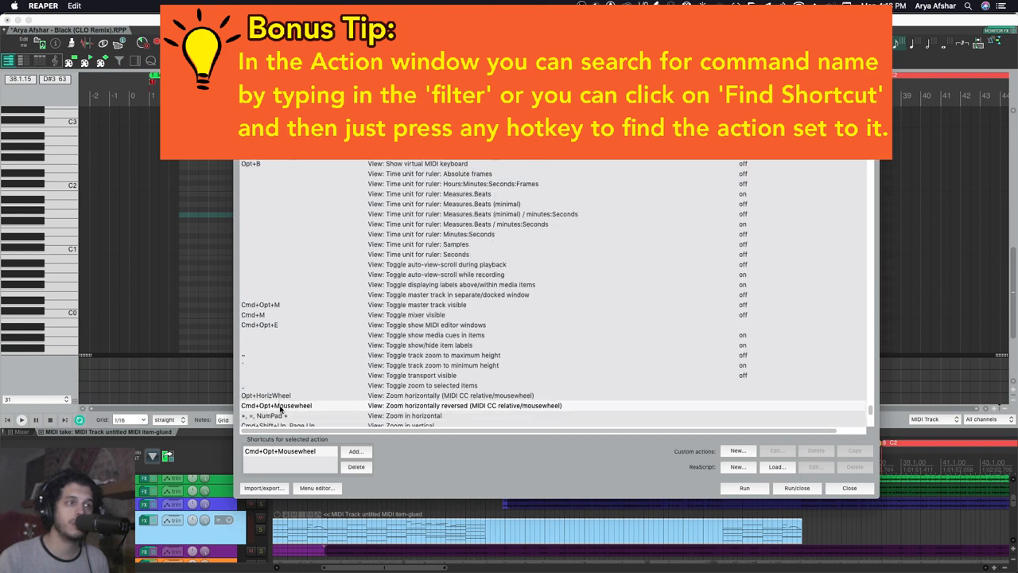
scroll(down, 3)
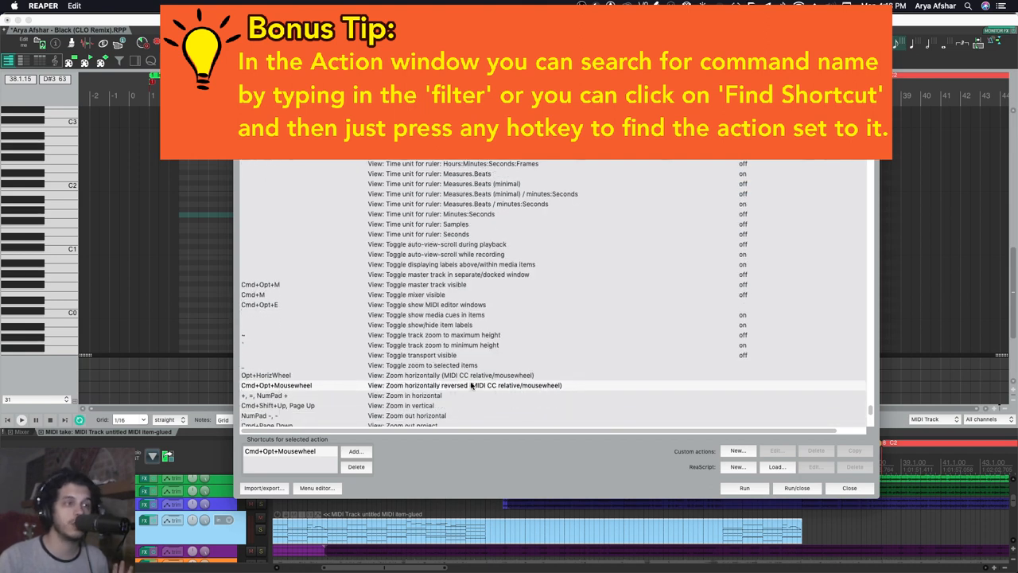
right_click(462, 350)
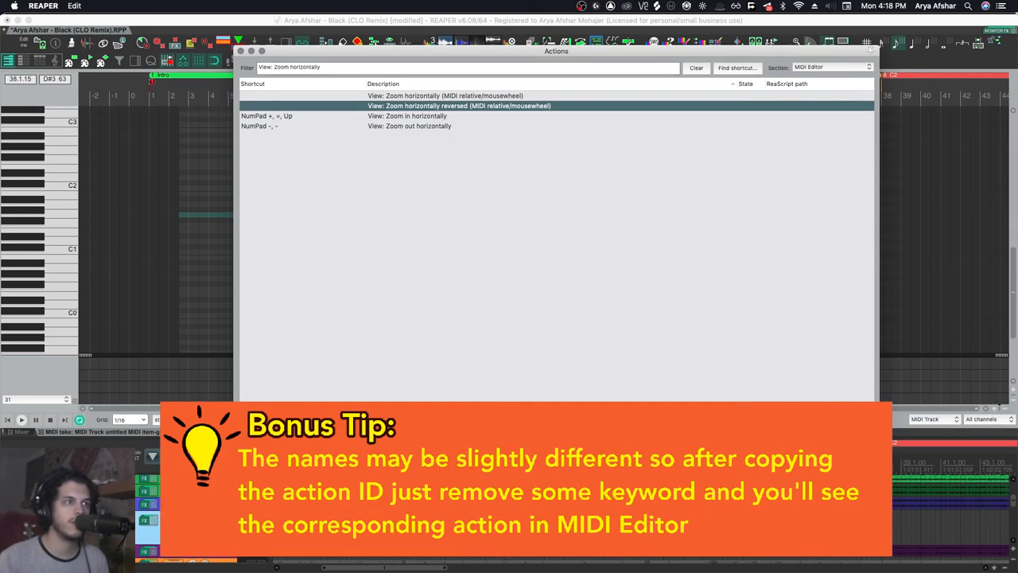
Locate the reversed horizontal and vertical zoom actions in Main and the MIDI Editor.
click(830, 67)
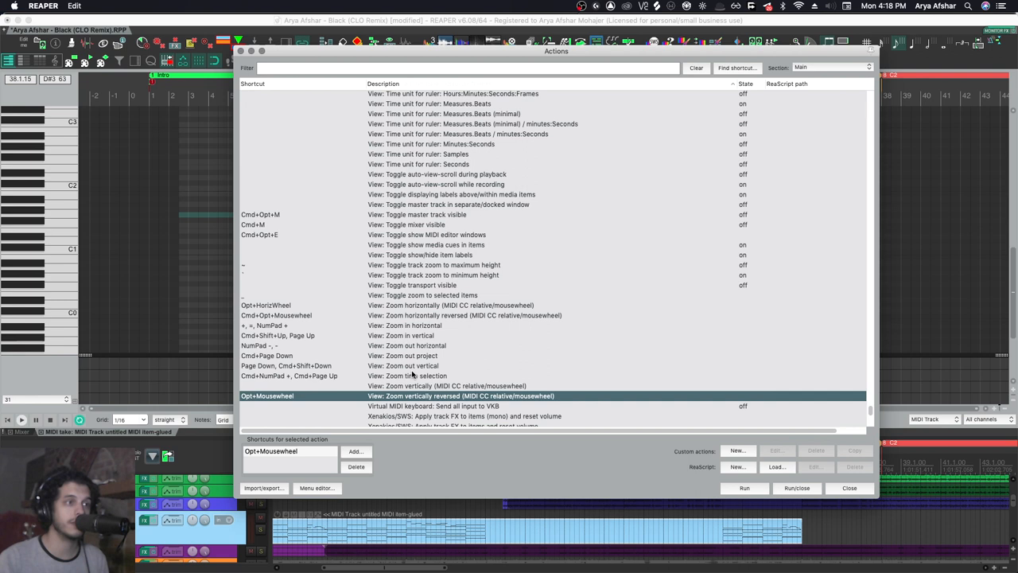
click(831, 66)
text(View: Zoom vertically reversed)
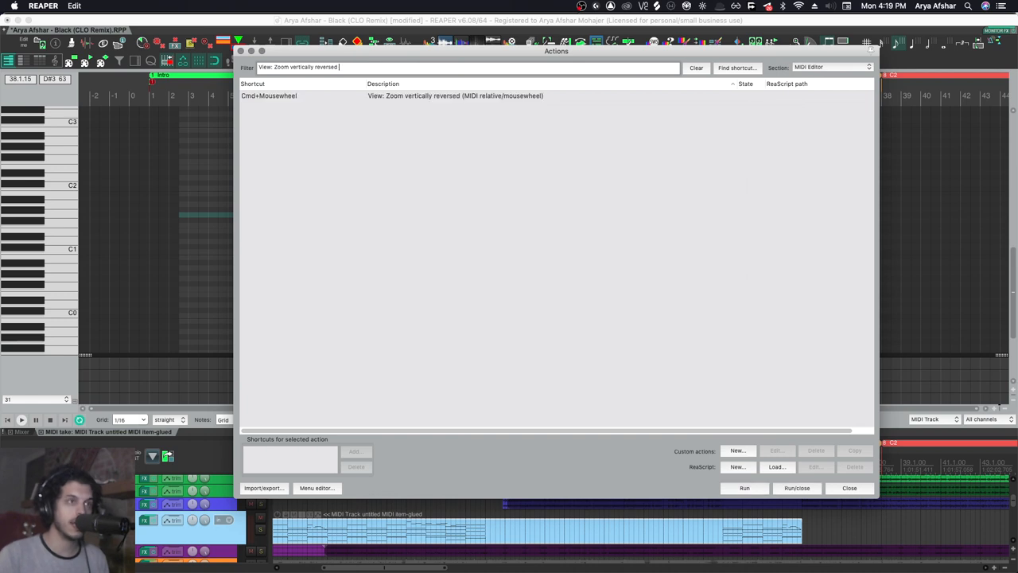
click(850, 487)
text(r)
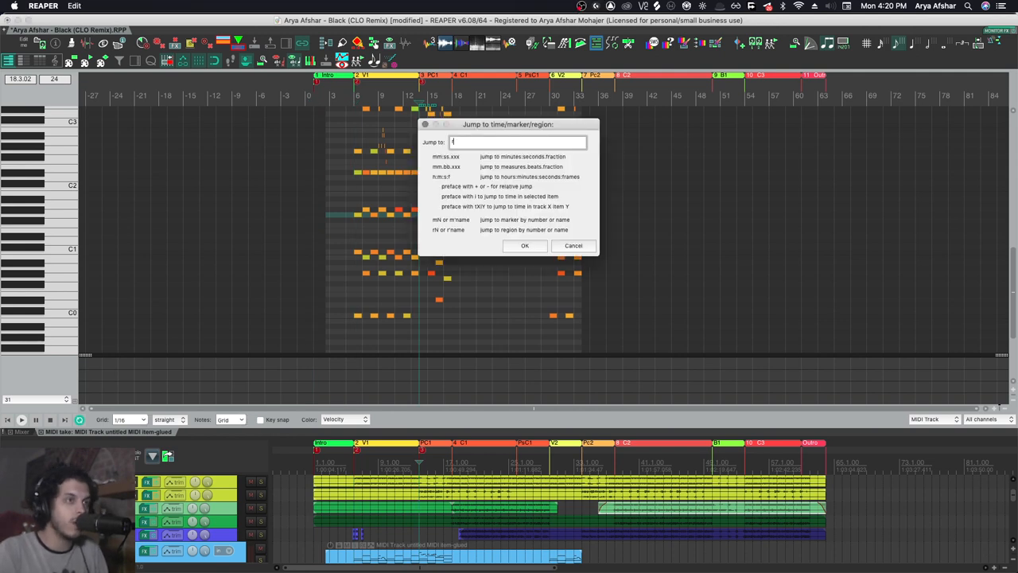
click(525, 245)
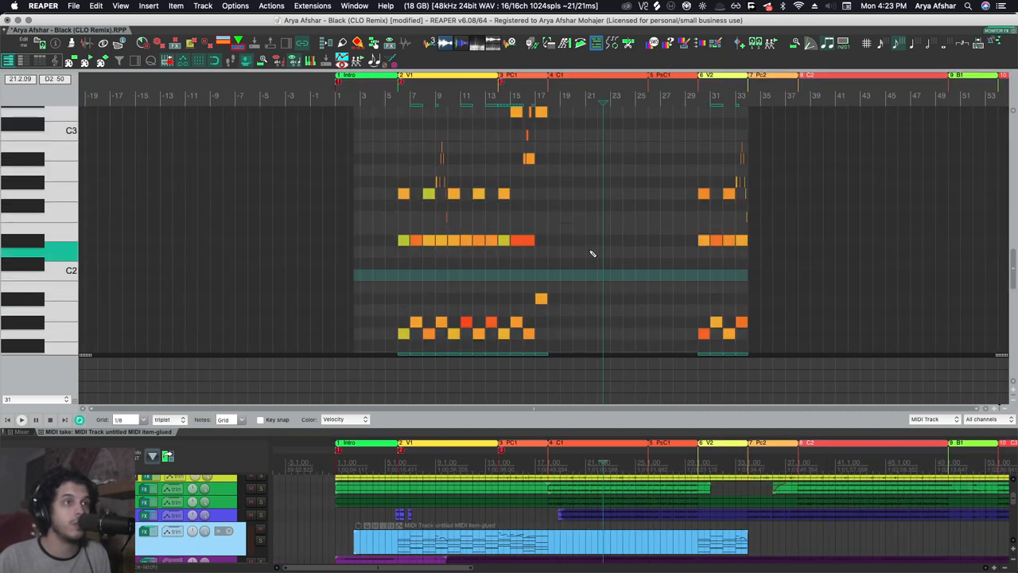
Review the MIDI editor actions, browse the notes, and reopen the Main section's action list.
click(366, 77)
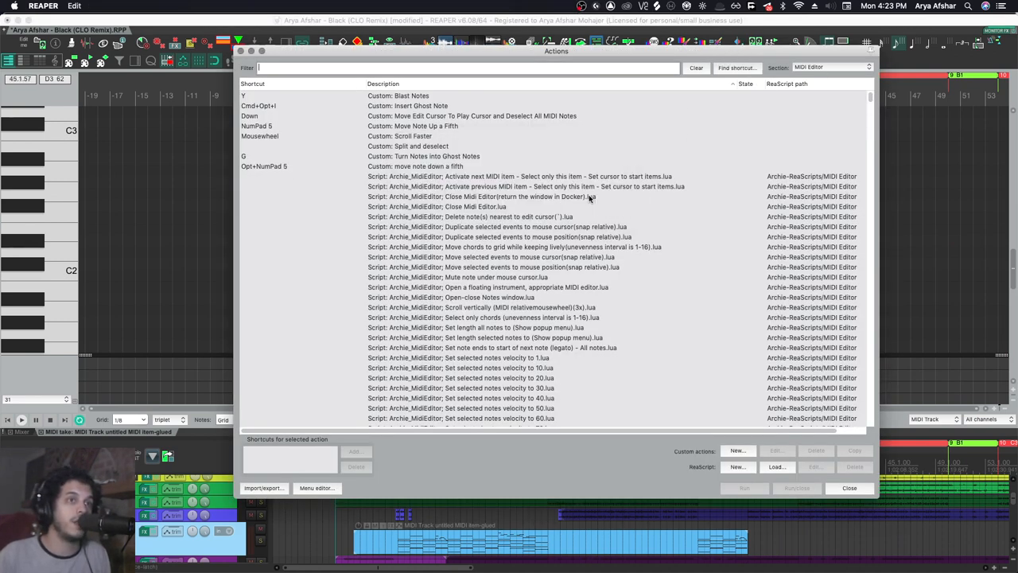
click(849, 487)
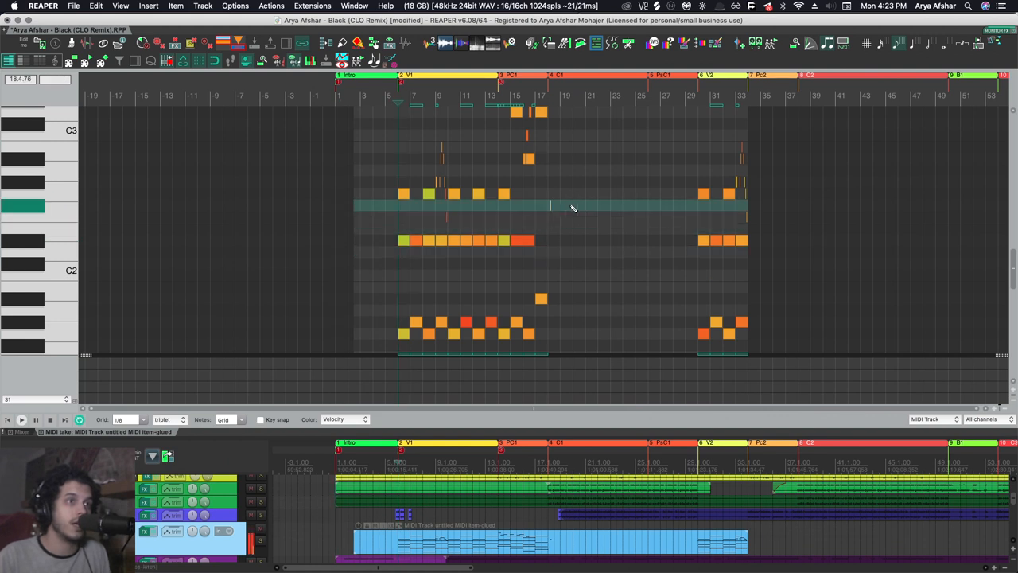
mouse_move(560, 206)
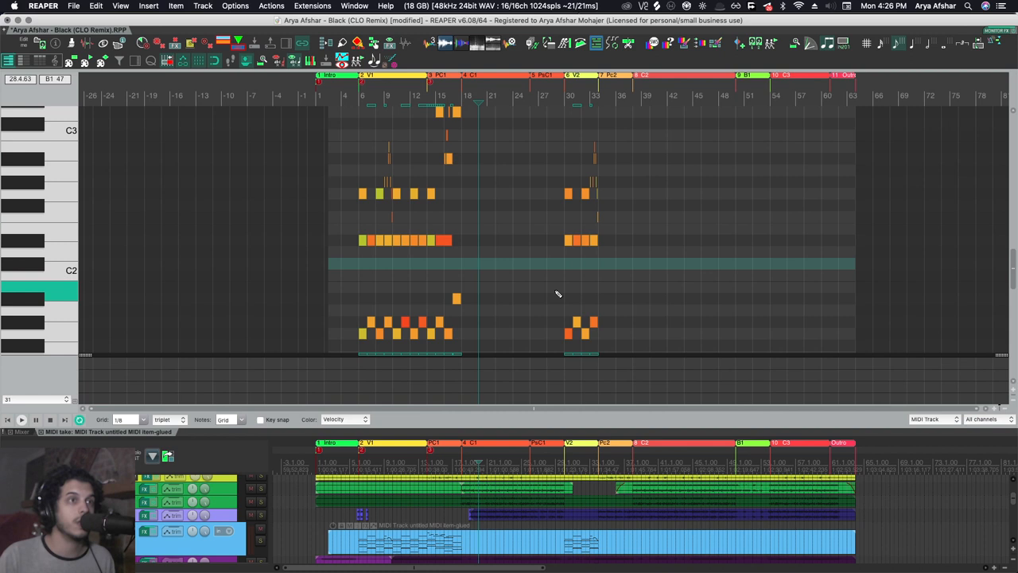
click(169, 420)
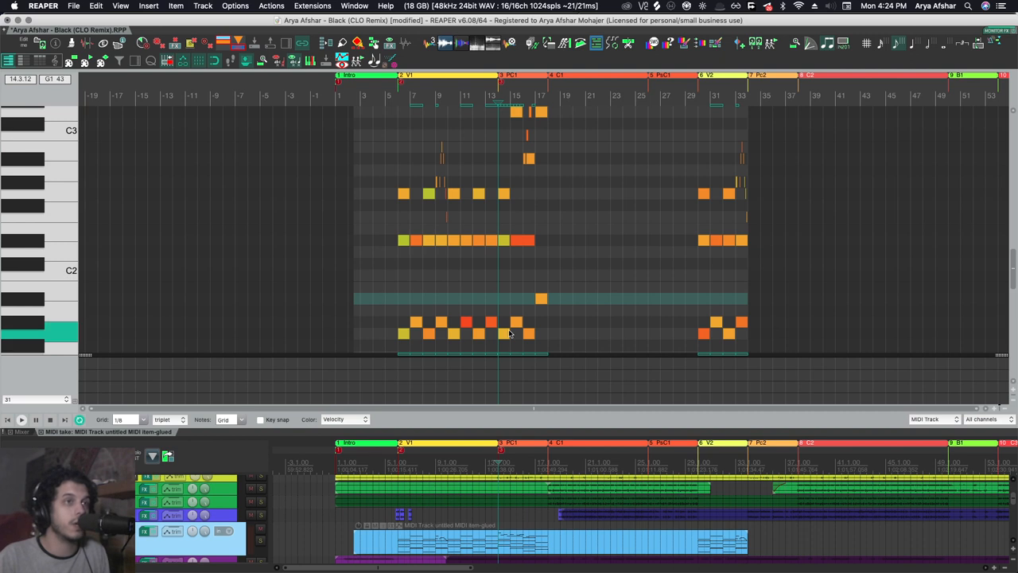
click(515, 465)
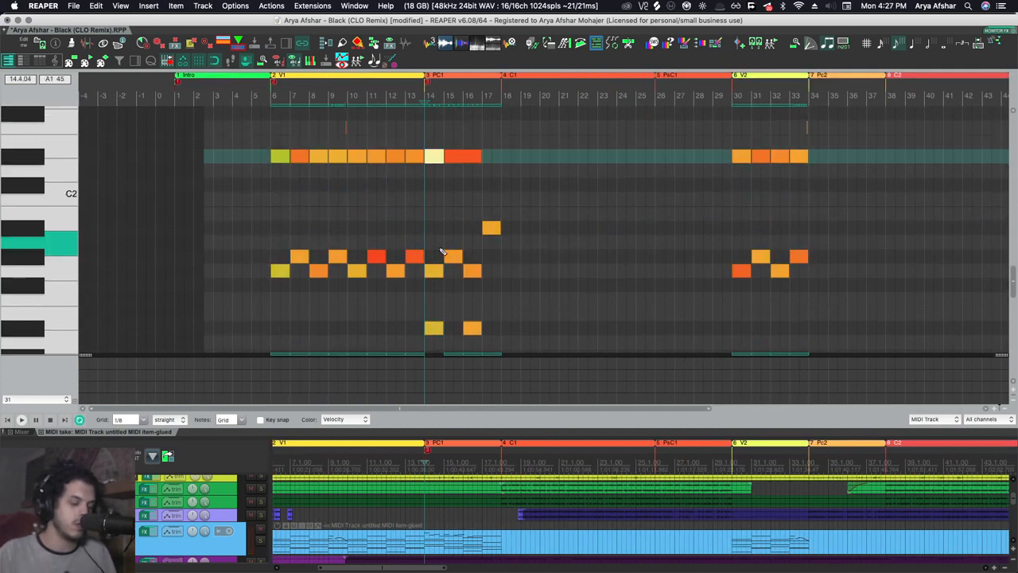
click(436, 158)
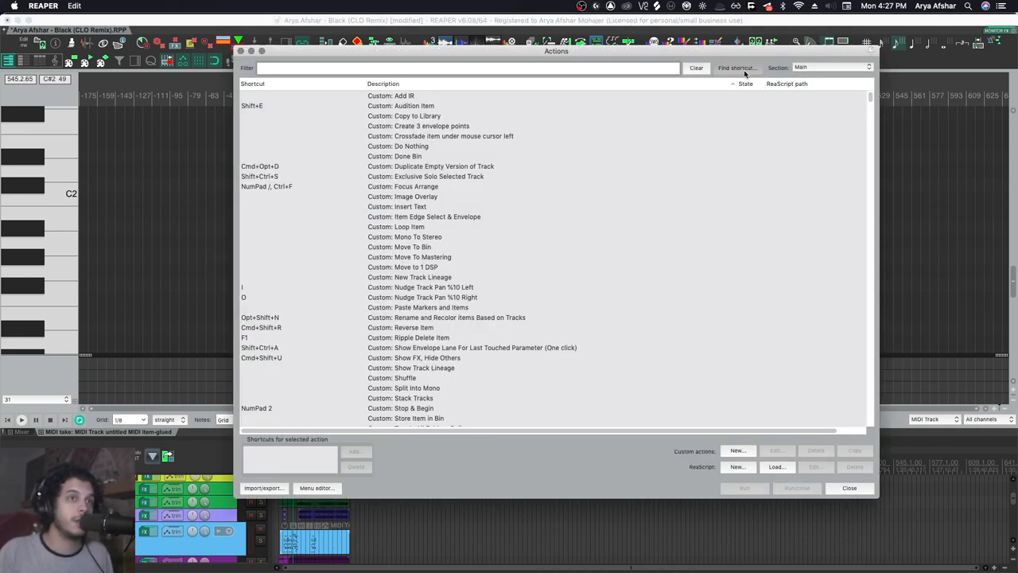
Find the shortcut's action and locate SWS/BR: Focus arrange (NumPad /) in the Main list.
click(735, 67)
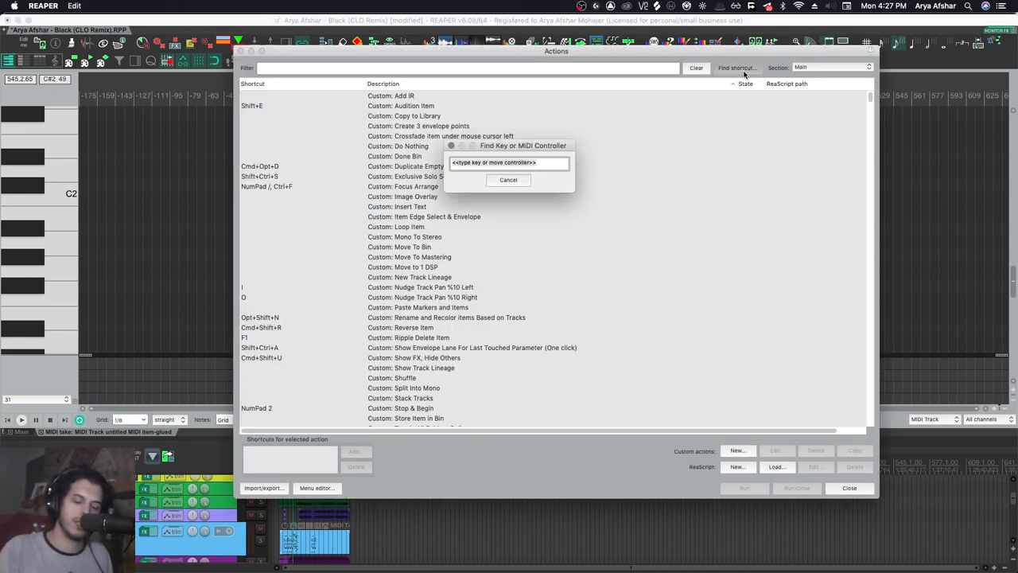
click(509, 180)
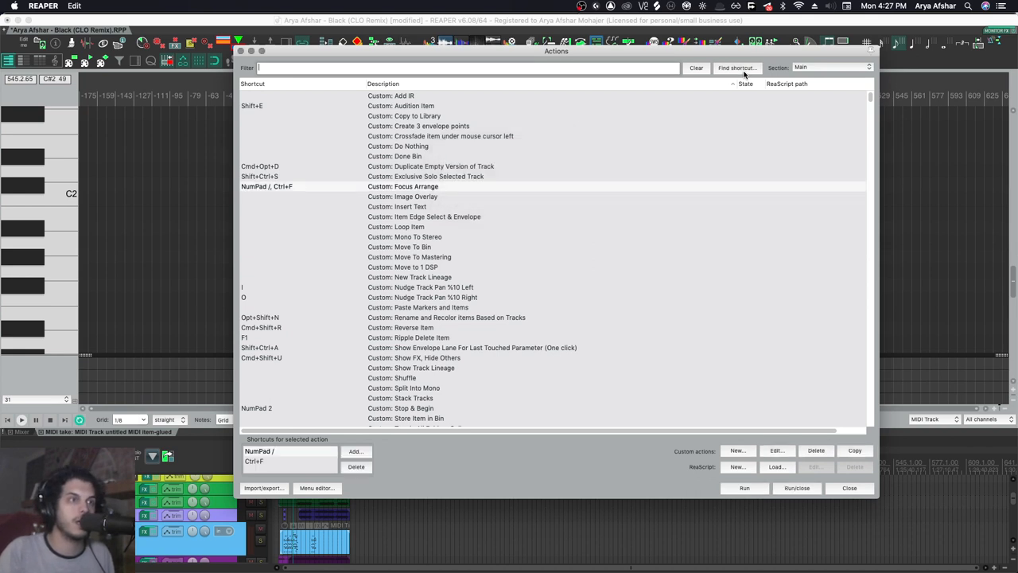
click(850, 486)
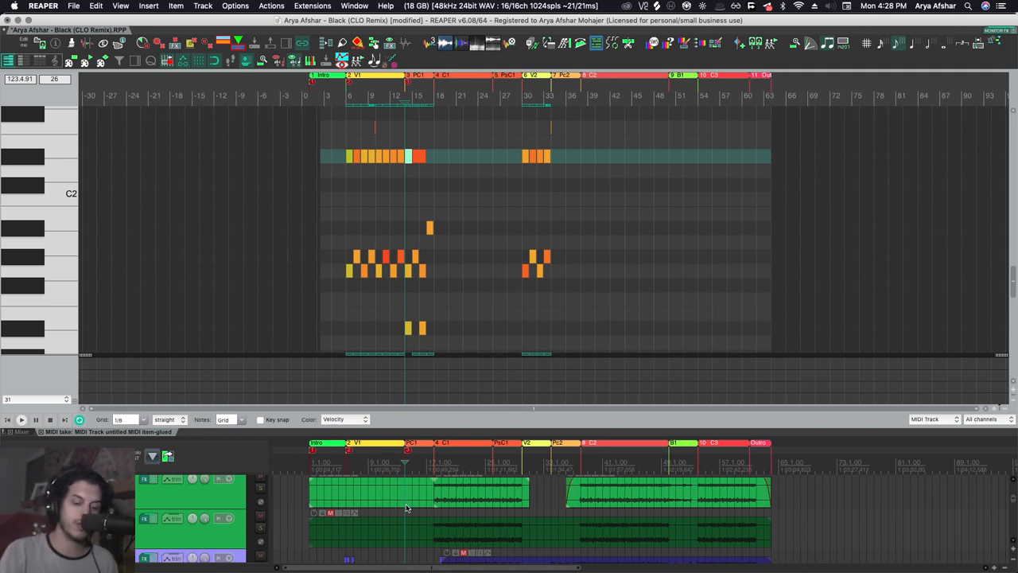
mouse_move(399, 538)
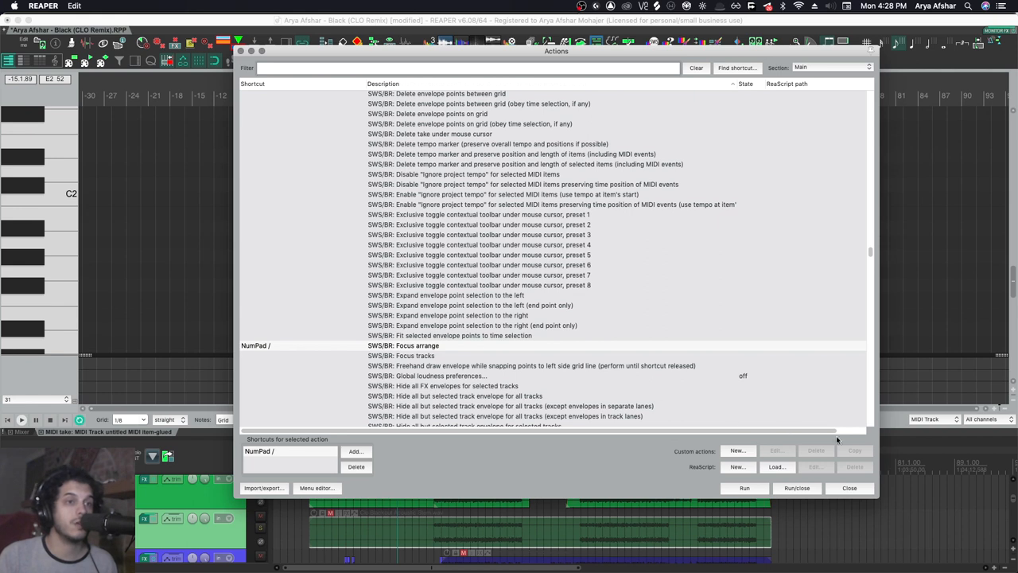
scroll(down, 3)
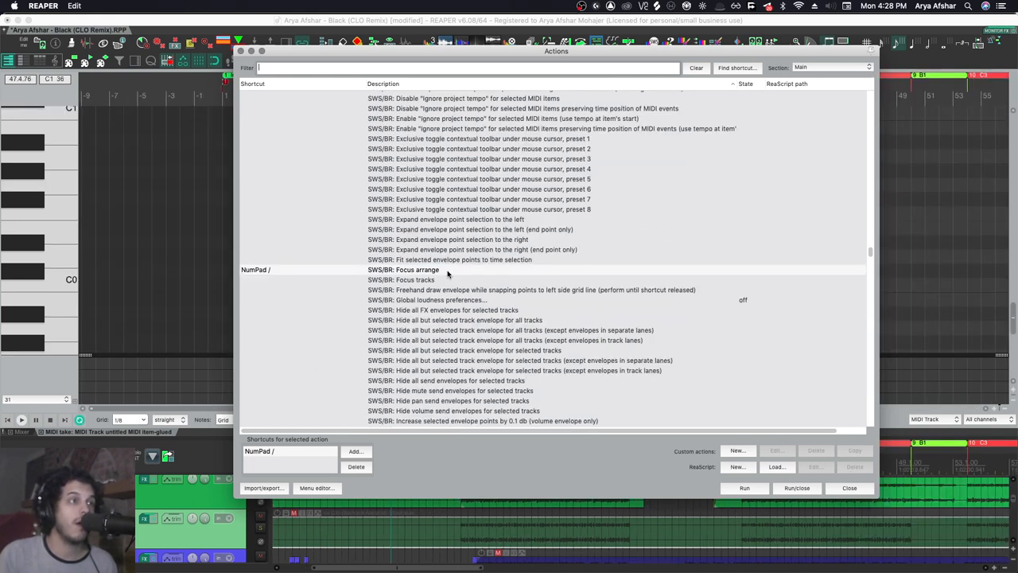
mouse_move(372, 267)
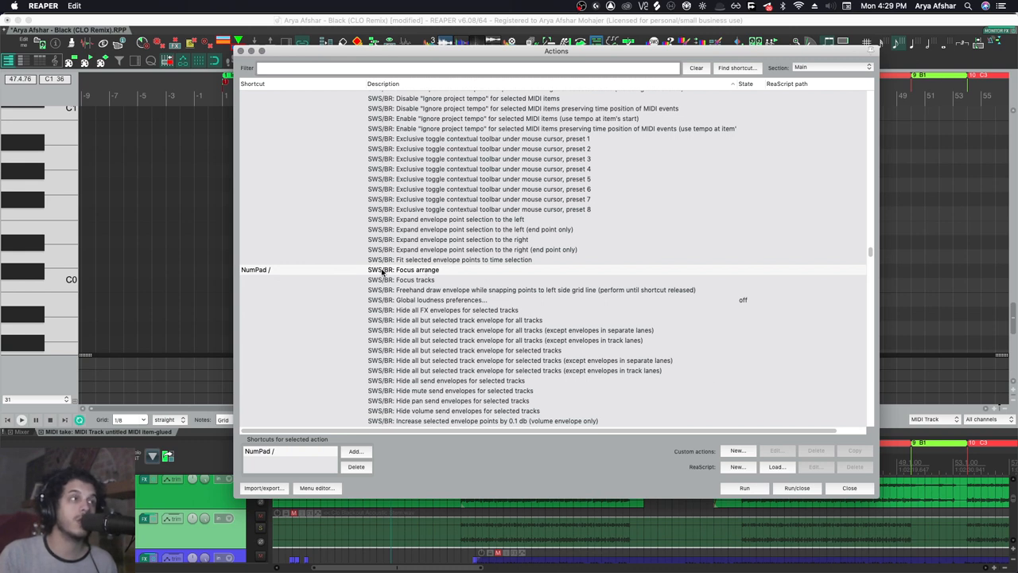
mouse_move(277, 272)
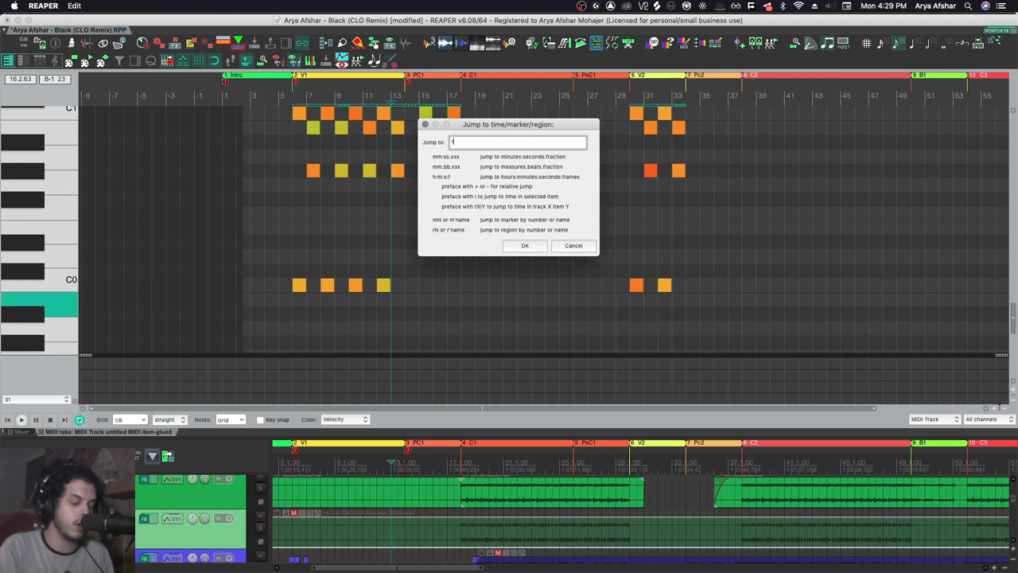
Jump the edit position to the requested marker via the Jump to time/marker/region prompt.
click(525, 245)
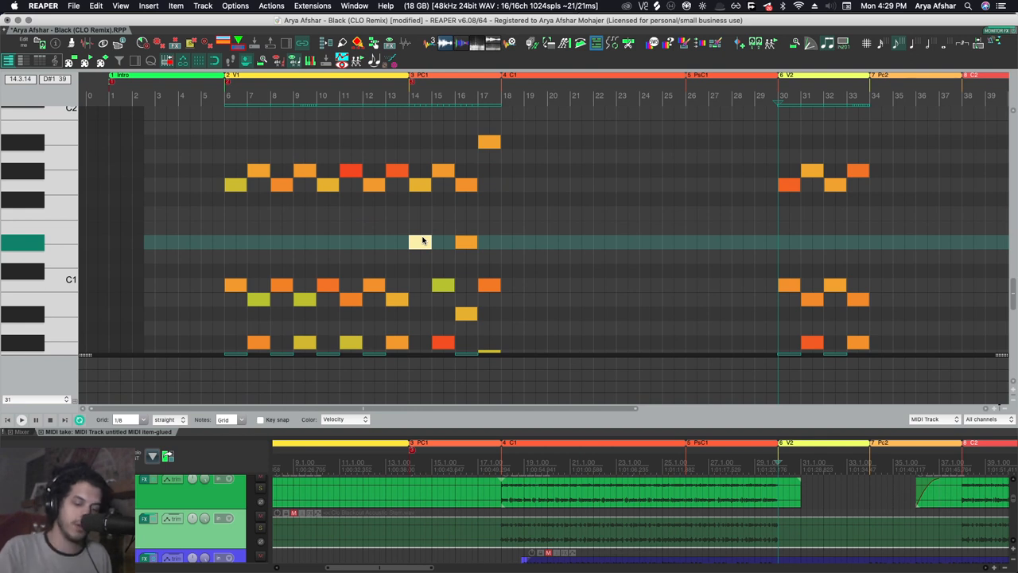
click(420, 242)
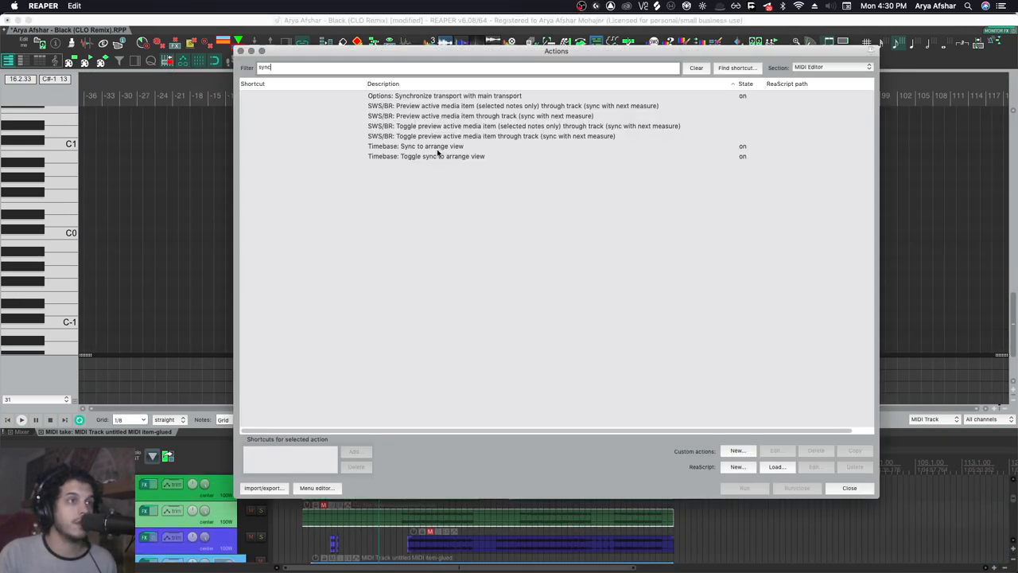
Check the MIDI Editor's View: Zoom horizontally reversed shortcut matches Main, then close the list.
click(849, 487)
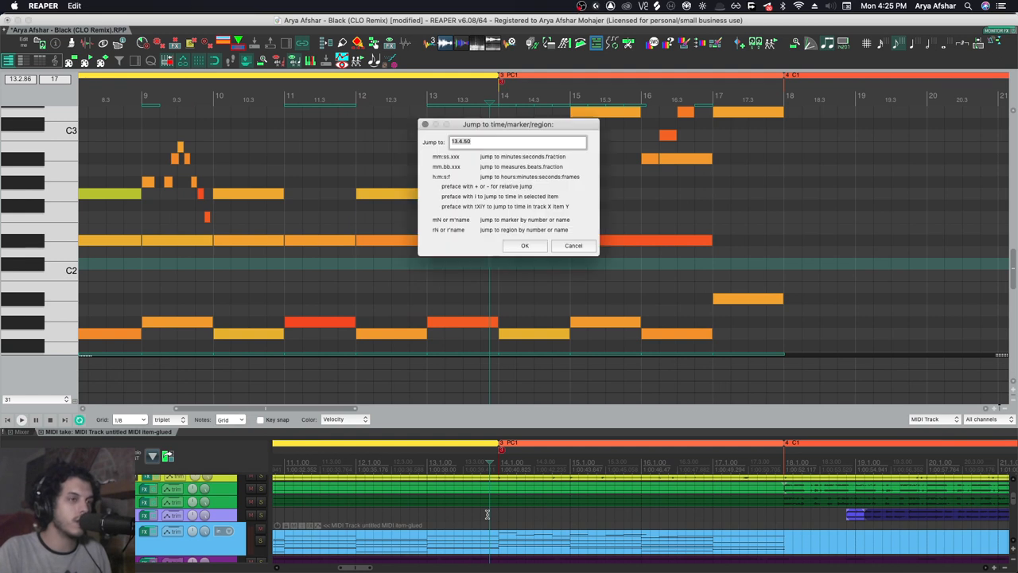
click(525, 245)
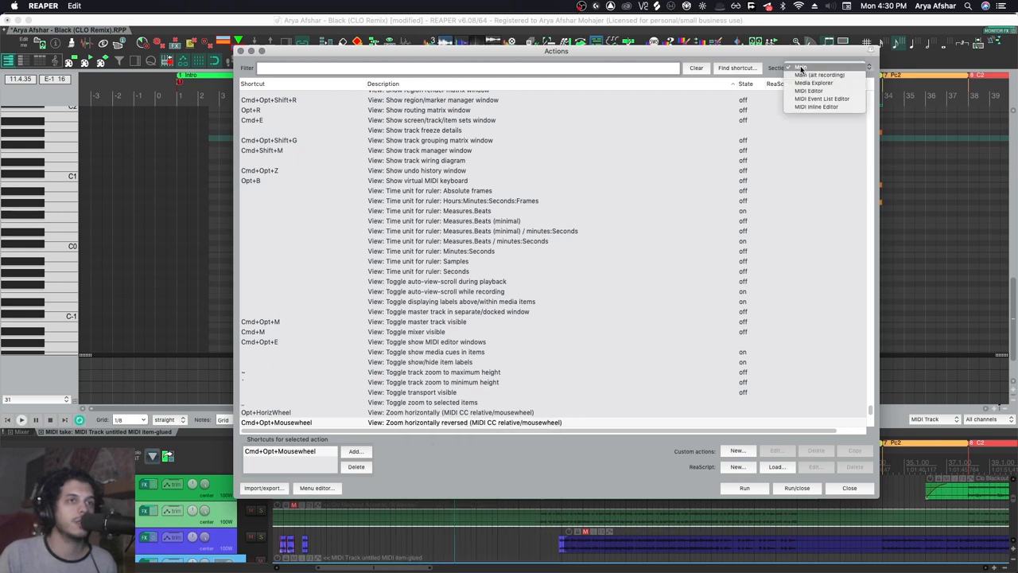
click(810, 90)
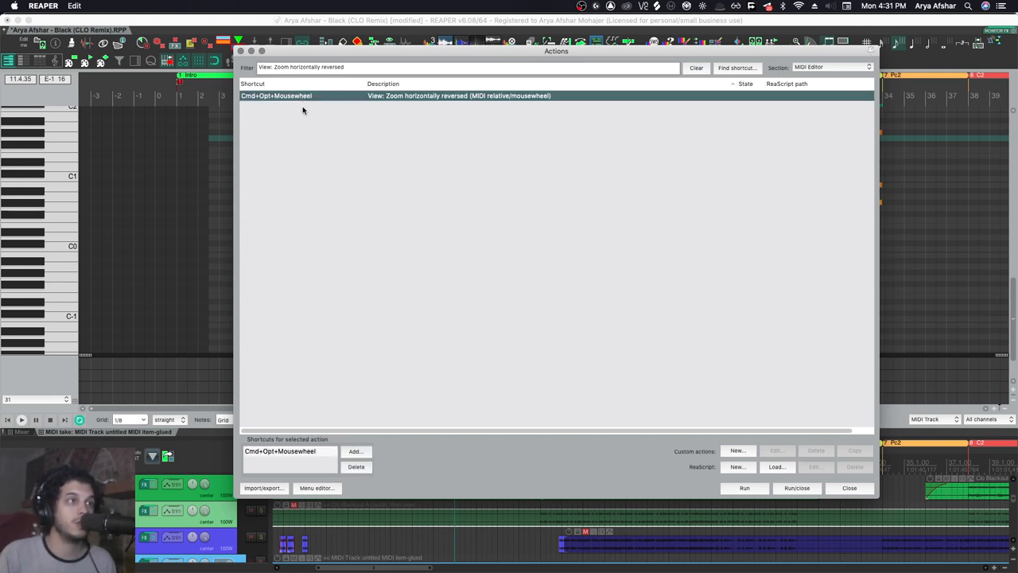
click(849, 486)
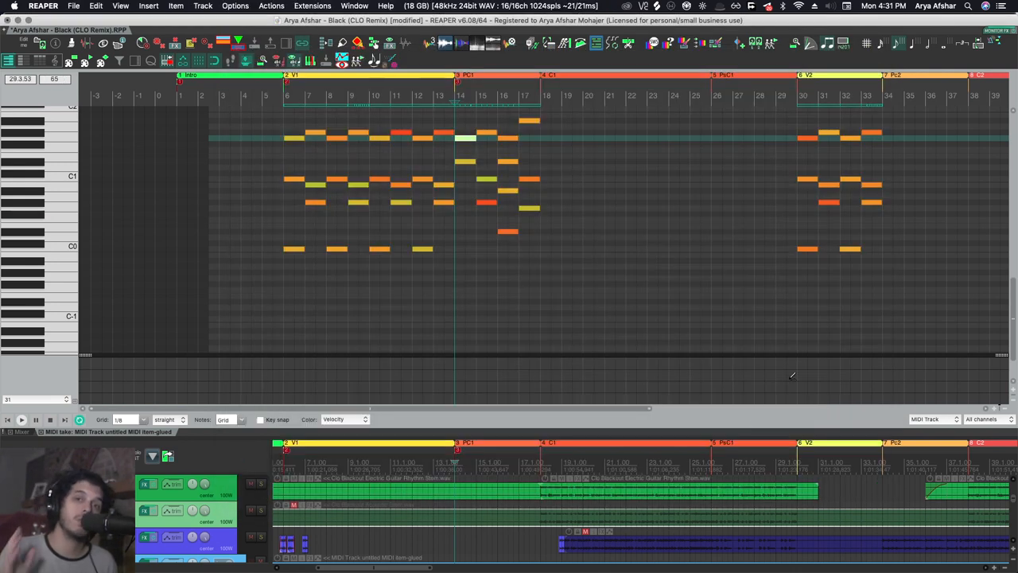